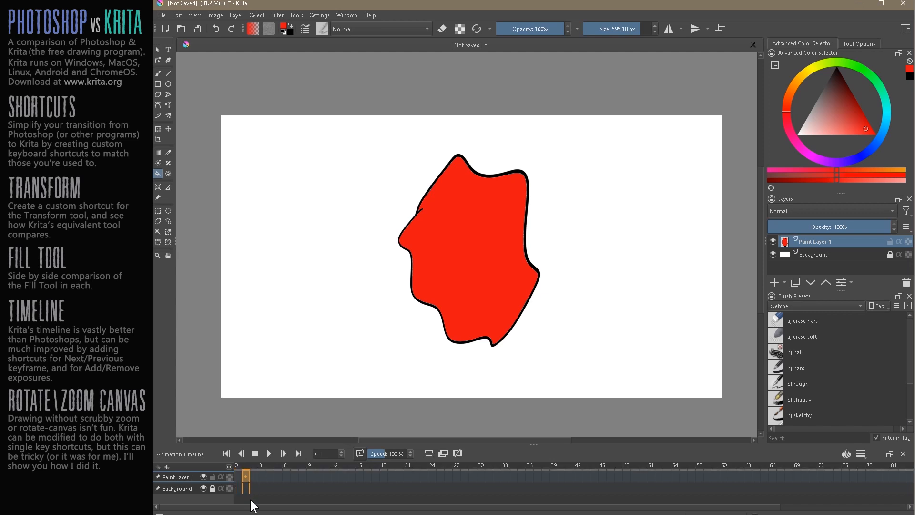
{"action": "mouse_move", "coordinate": [794, 247]}
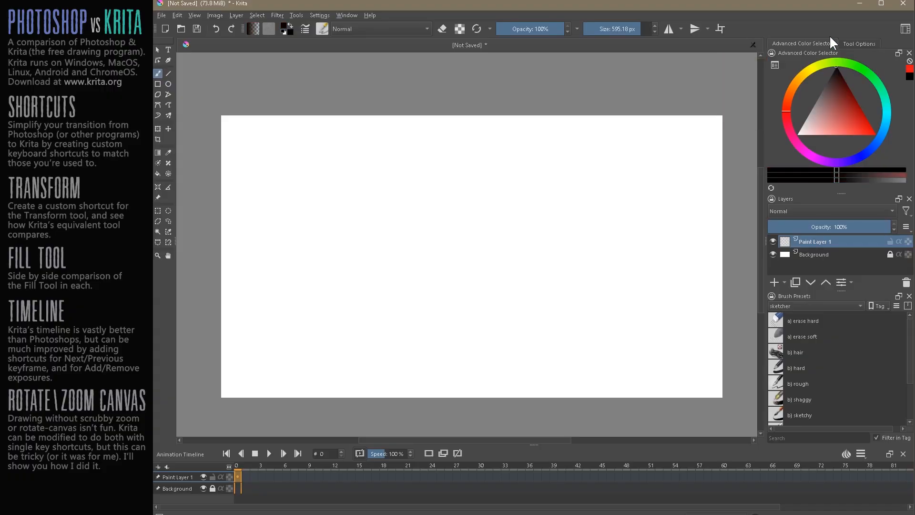
{"action": "mouse_move", "coordinate": [165, 84]}
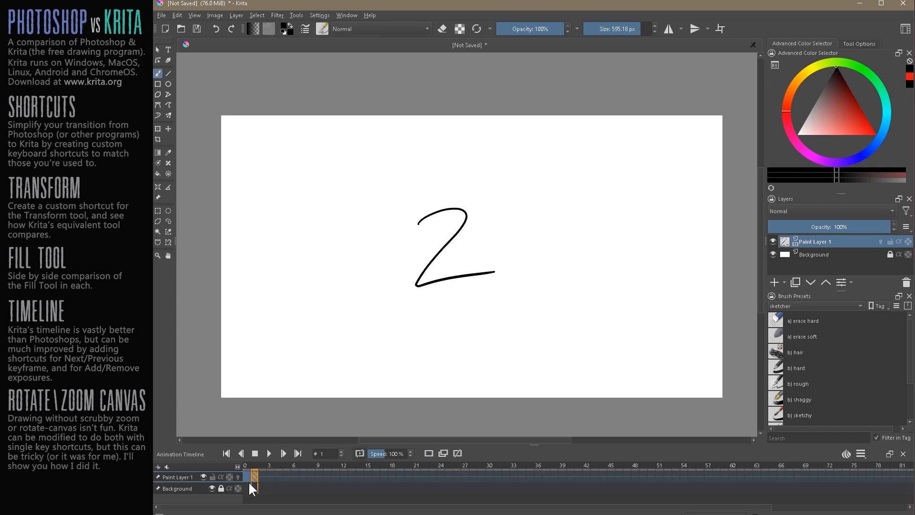
Select later frames on Paint Layer 1's timeline for the second drawing
{"action": "left_click", "coordinate": [251, 476]}
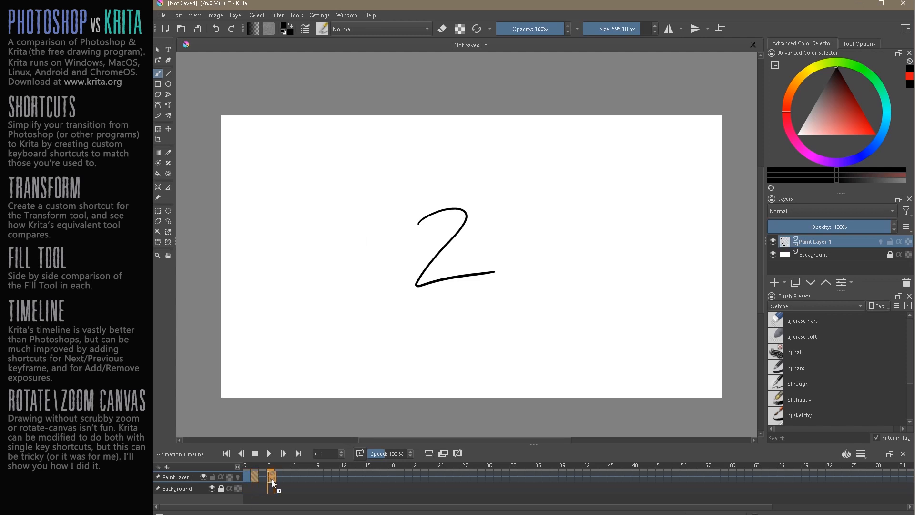
{"action": "left_click", "coordinate": [246, 476]}
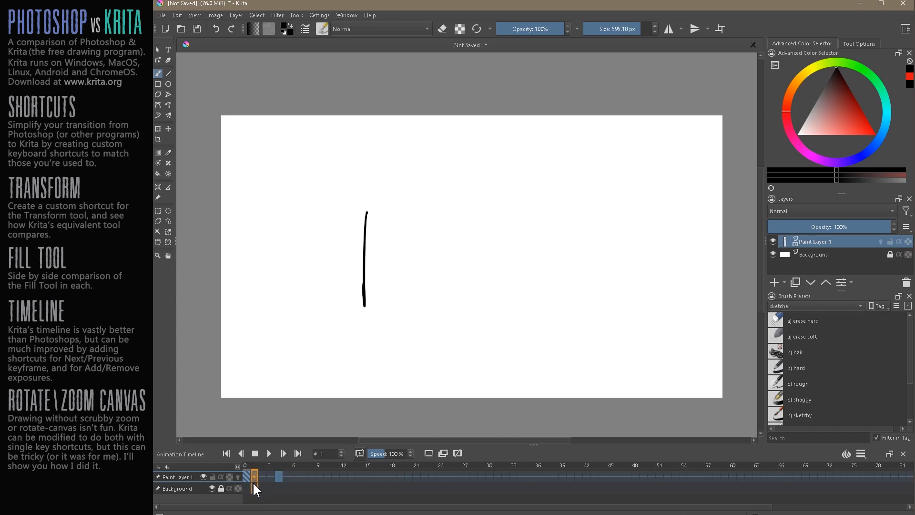
Remove two hold frames on Paint Layer 1, then step to frame 2 to check timing
{"action": "right_click", "coordinate": [255, 477]}
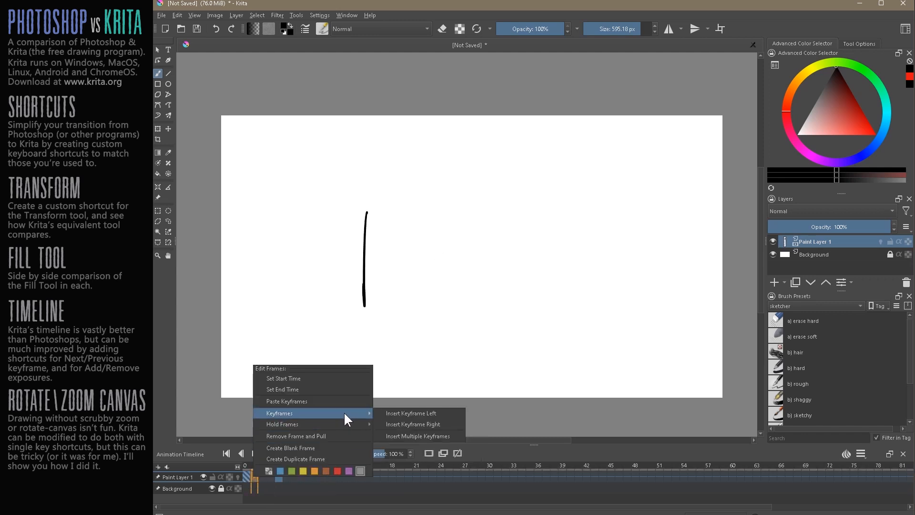
{"action": "mouse_move", "coordinate": [283, 424]}
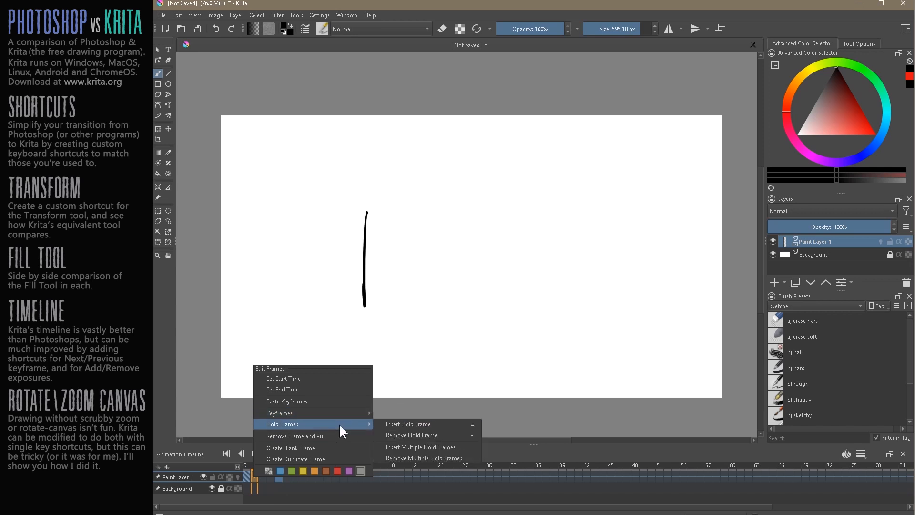
{"action": "mouse_move", "coordinate": [412, 435]}
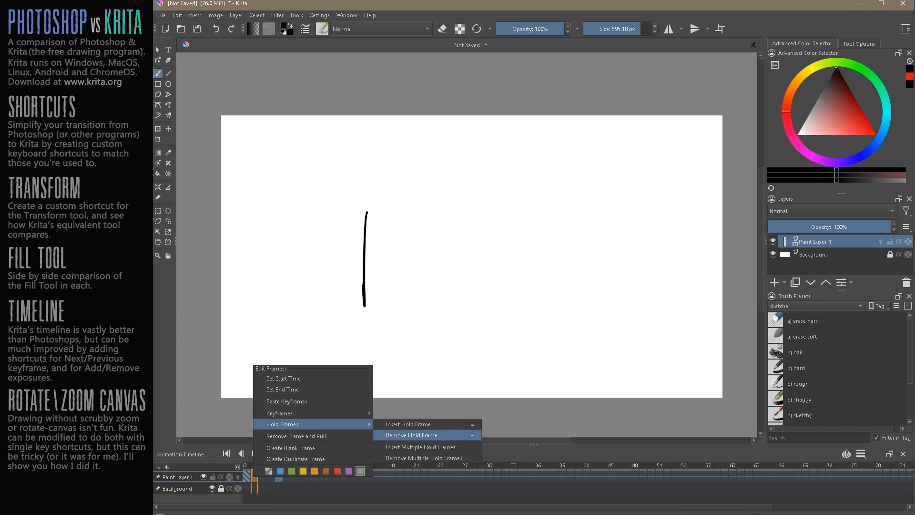
{"action": "left_click", "coordinate": [413, 435]}
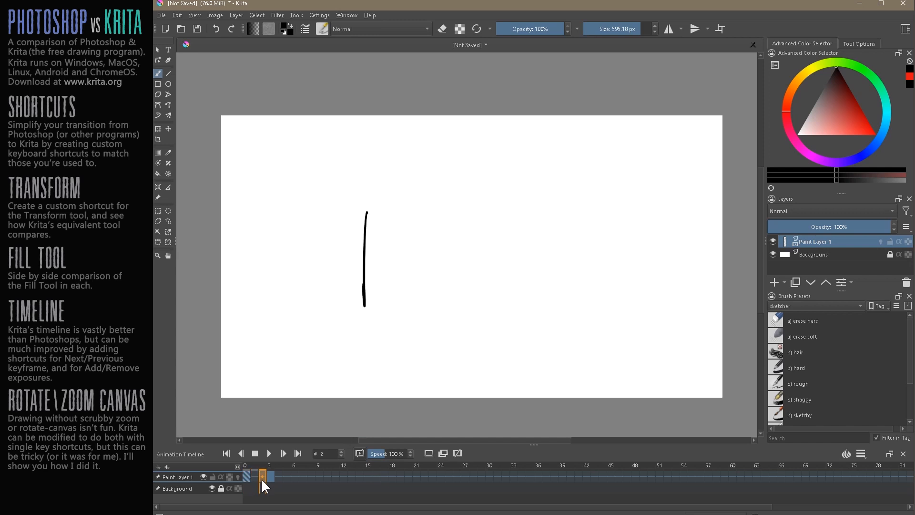
{"action": "right_click", "coordinate": [262, 477]}
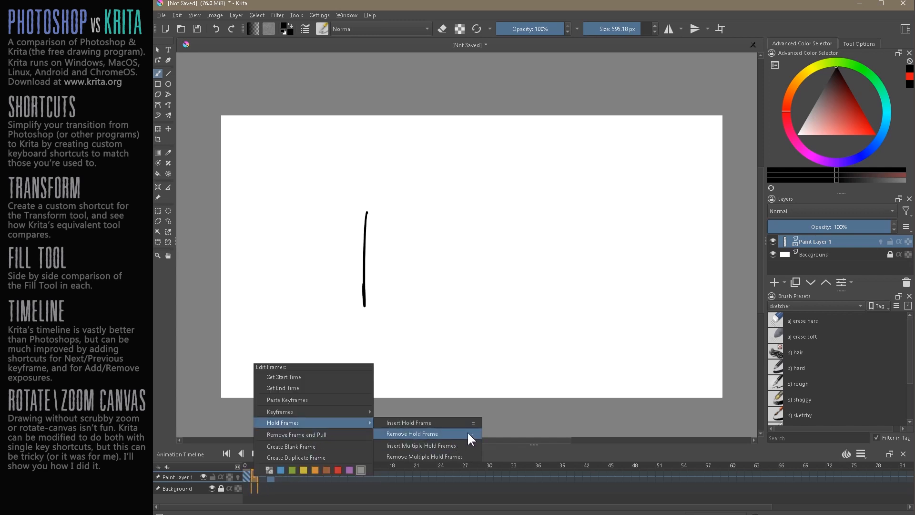
{"action": "left_click", "coordinate": [411, 434]}
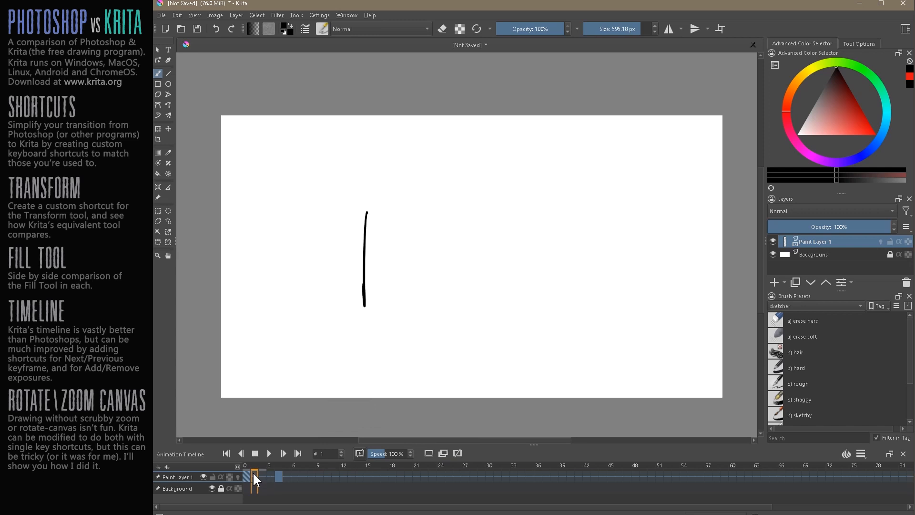
{"action": "left_click", "coordinate": [261, 477]}
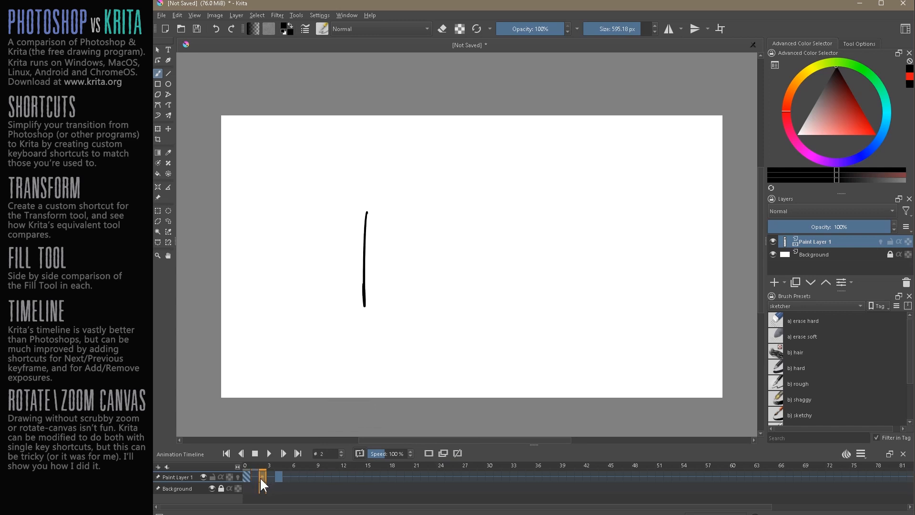